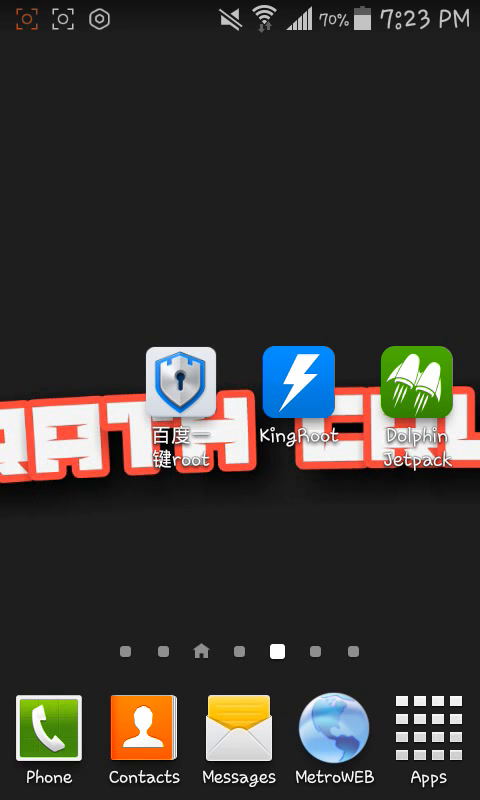
Open Settings and go to Developer options under the More category
drag(240, 10, 240, 400)
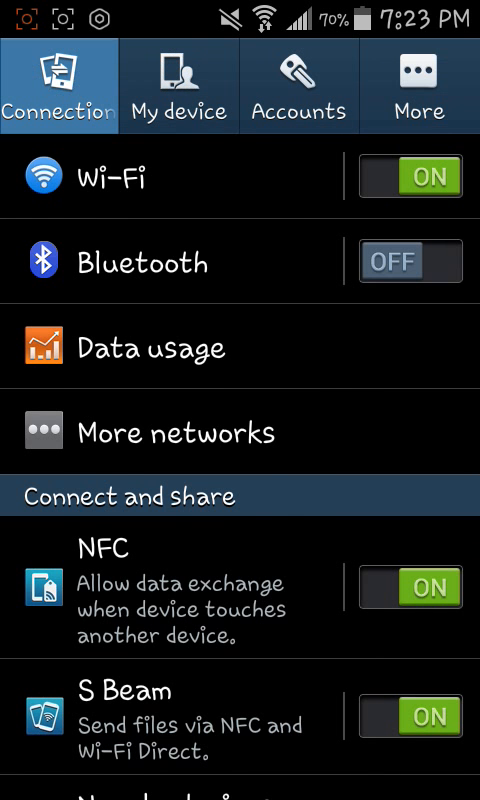
click(419, 88)
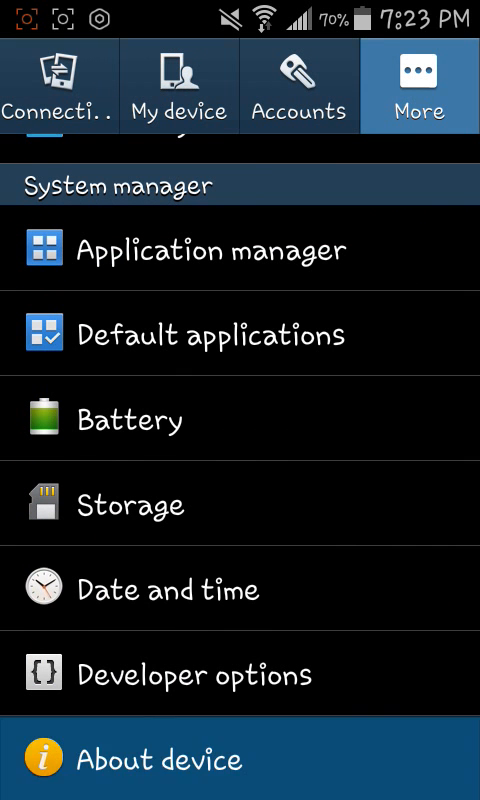
click(163, 760)
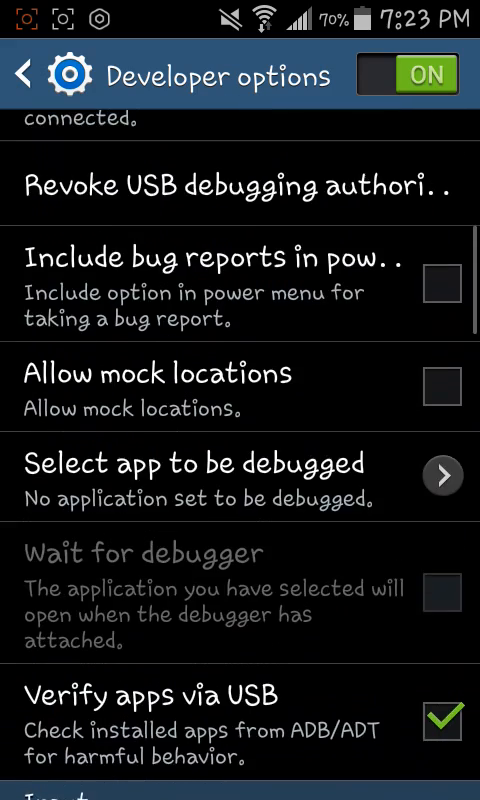
Confirm USB debugging and Unknown sources are enabled, then return to the home screen
scroll(down, 3)
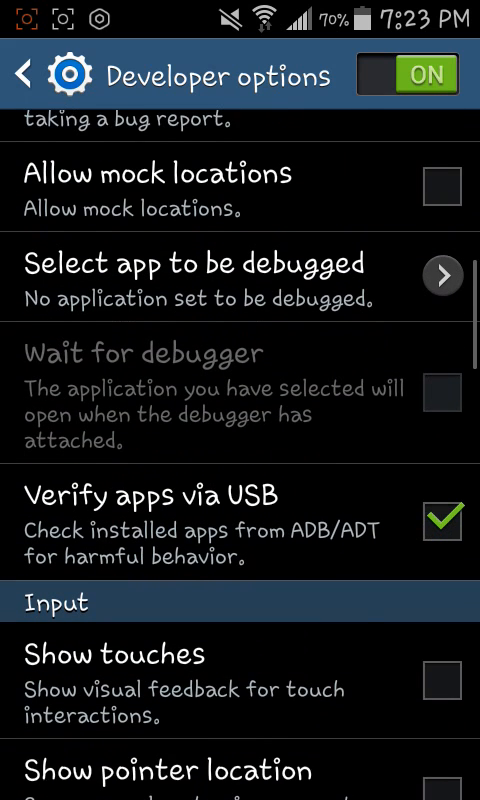
scroll(down, 3)
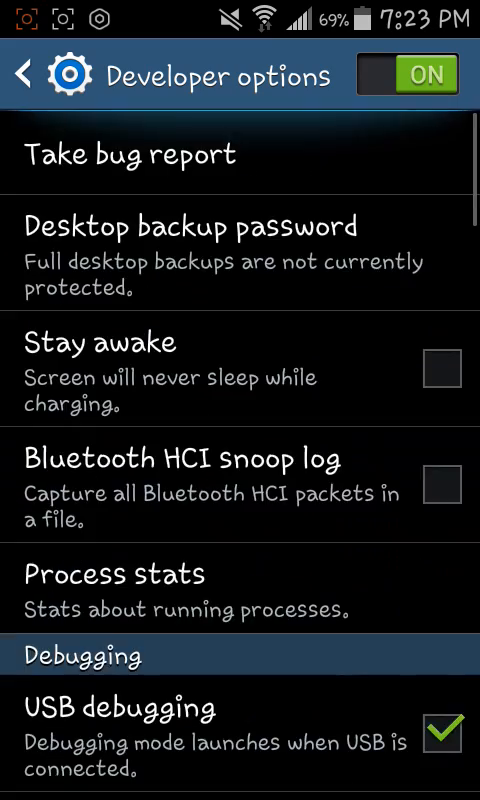
scroll(down, 3)
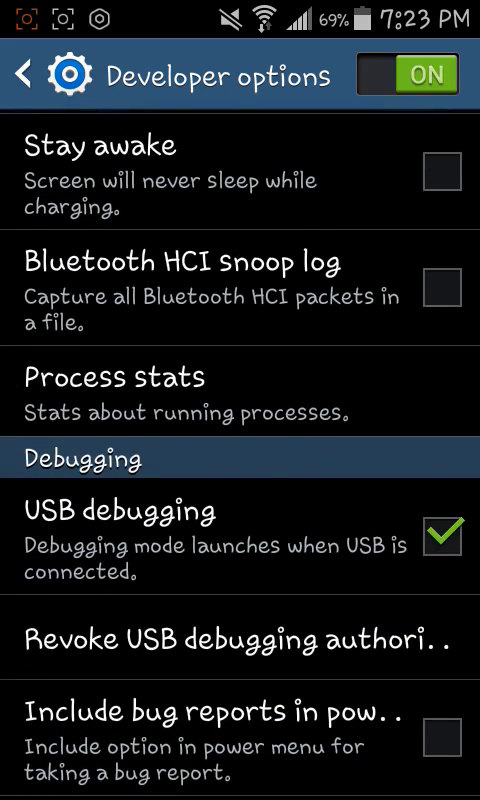
scroll(down, 3)
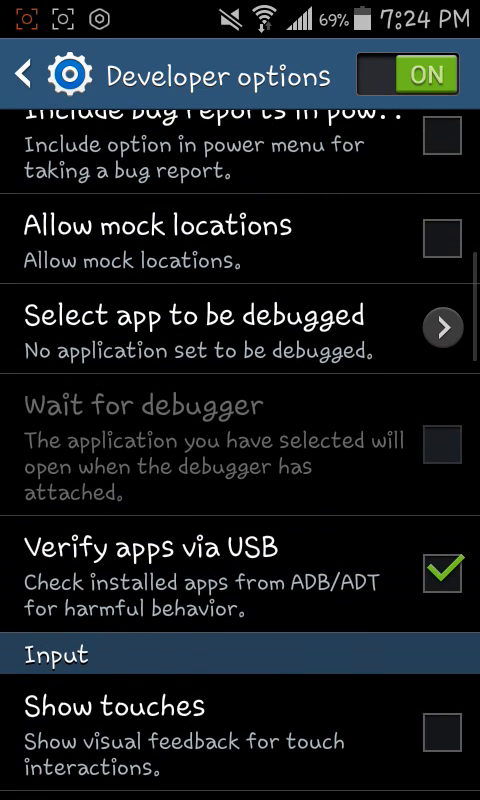
scroll(down, 3)
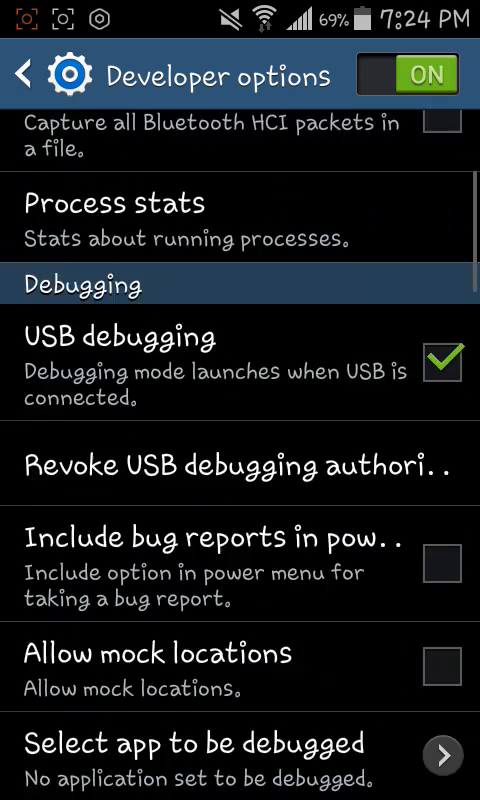
scroll(up, 3)
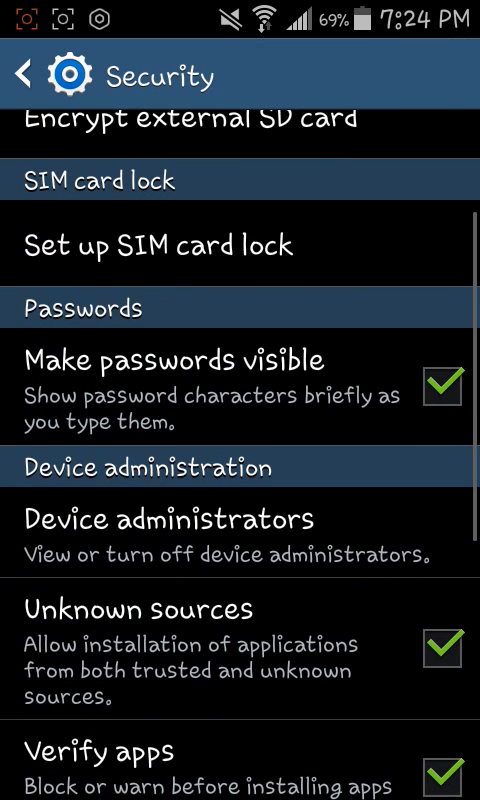
scroll(down, 3)
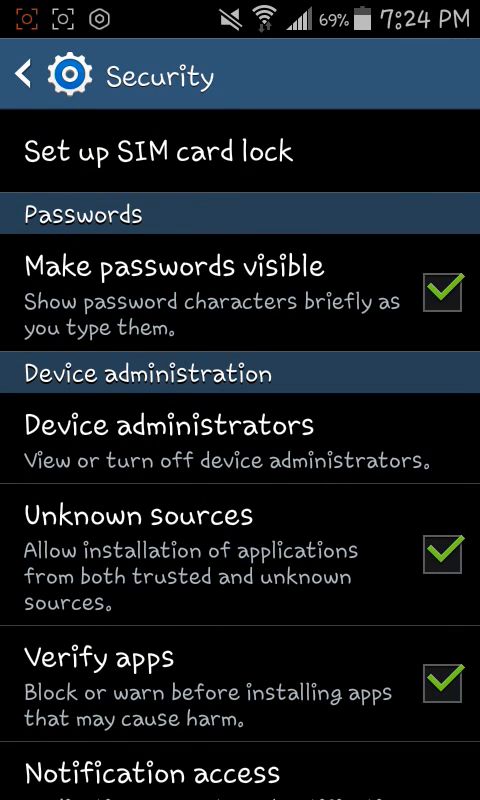
scroll(down, 3)
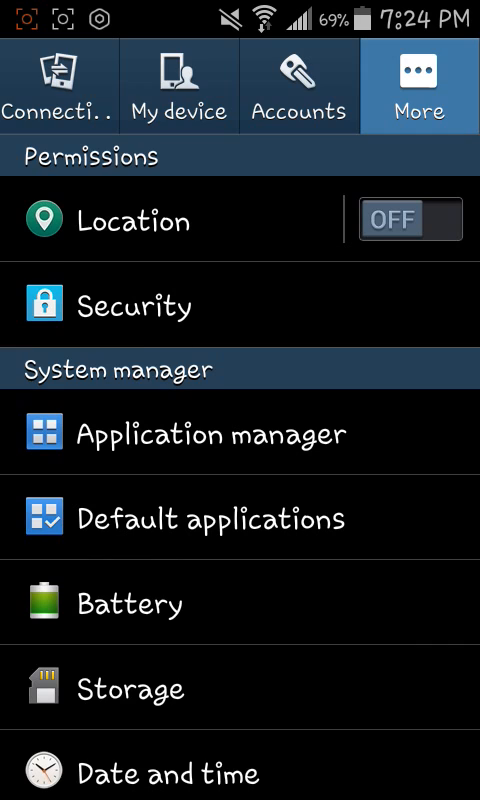
key(home)
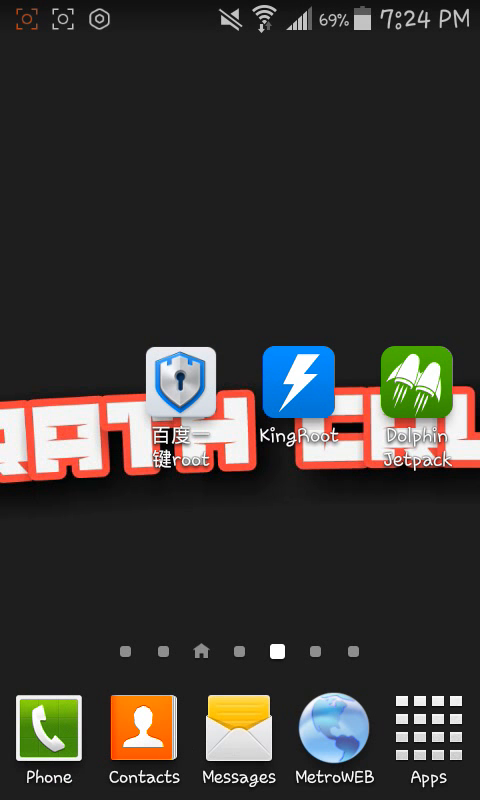
Launch the Dolphin browser and scroll the Baidu Root download section
click(181, 383)
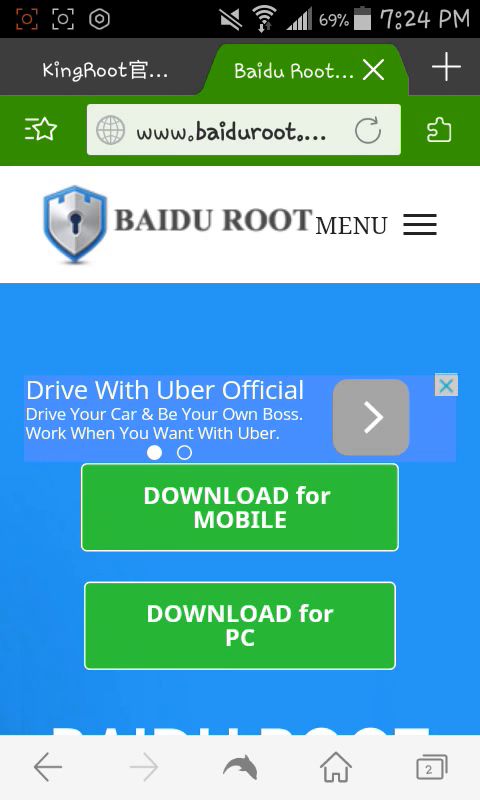
scroll(down, 3)
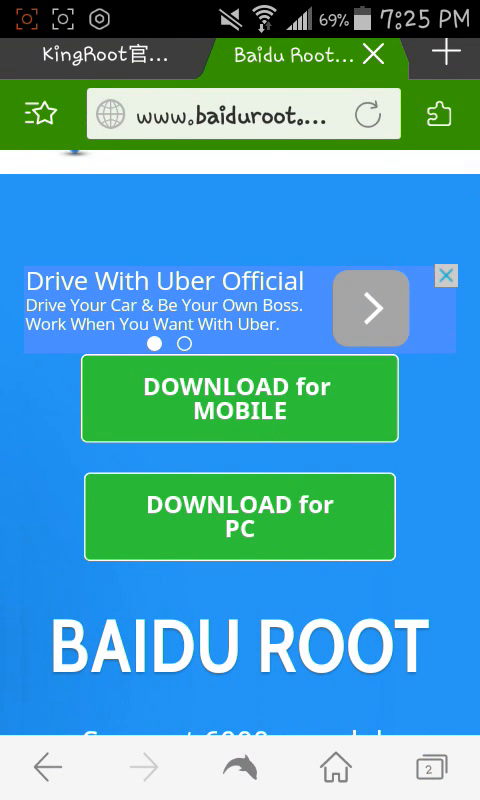
scroll(down, 3)
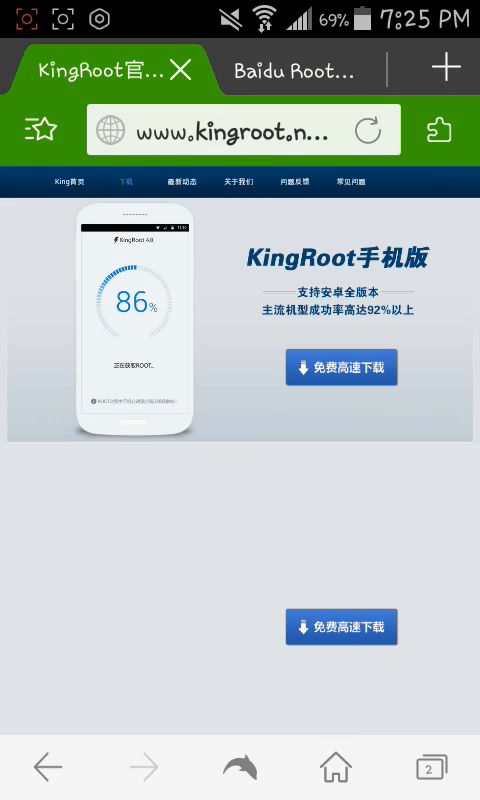
Switch to the KingRoot tab and browse the mobile, PC, KingMaster and KingUser downloads
scroll(down, 3)
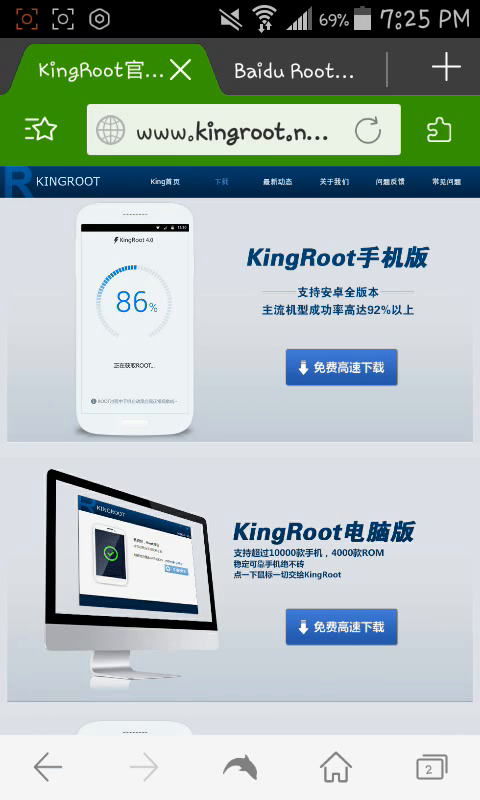
click(222, 182)
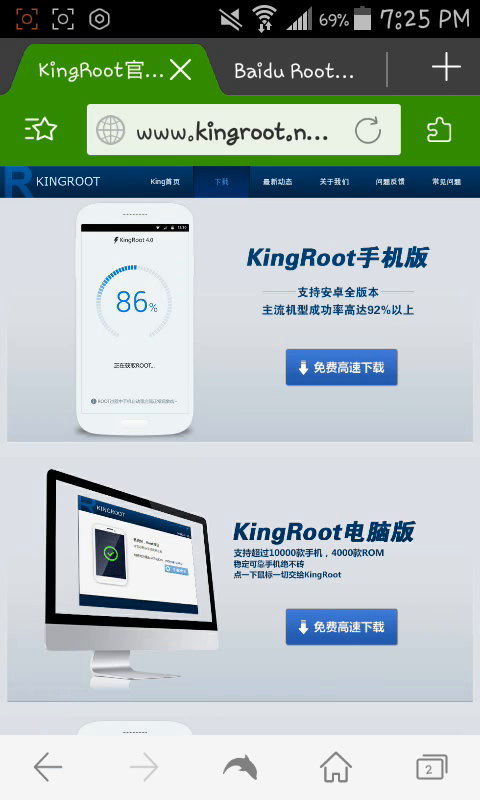
scroll(down, 3)
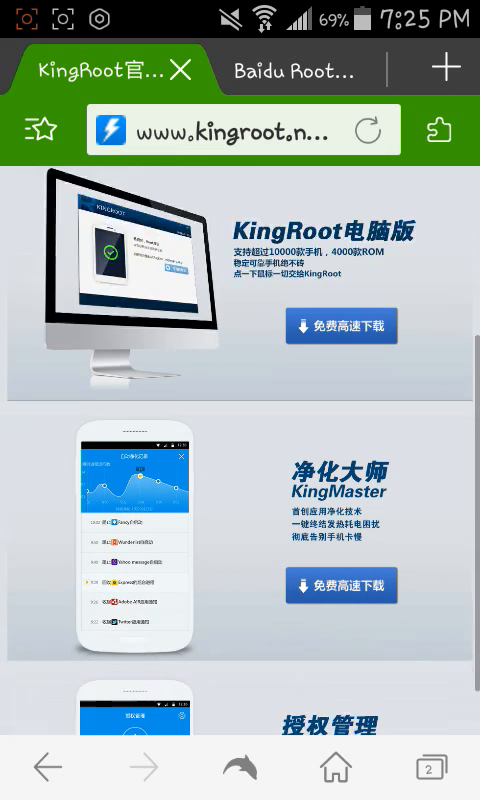
scroll(down, 3)
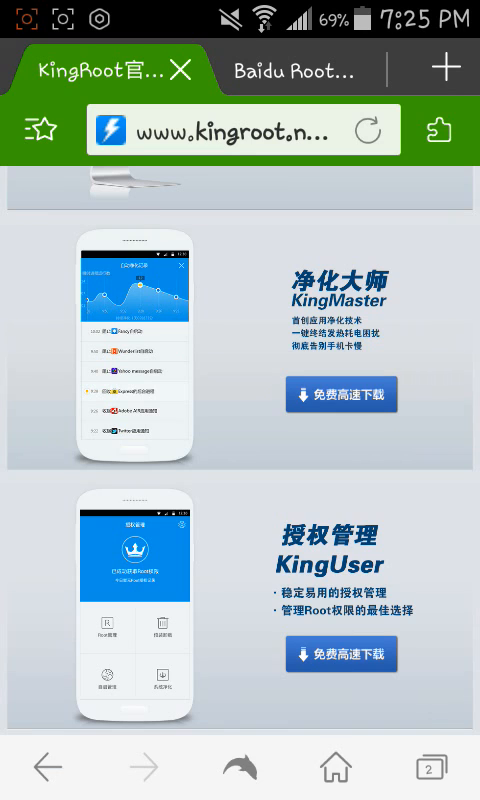
scroll(down, 3)
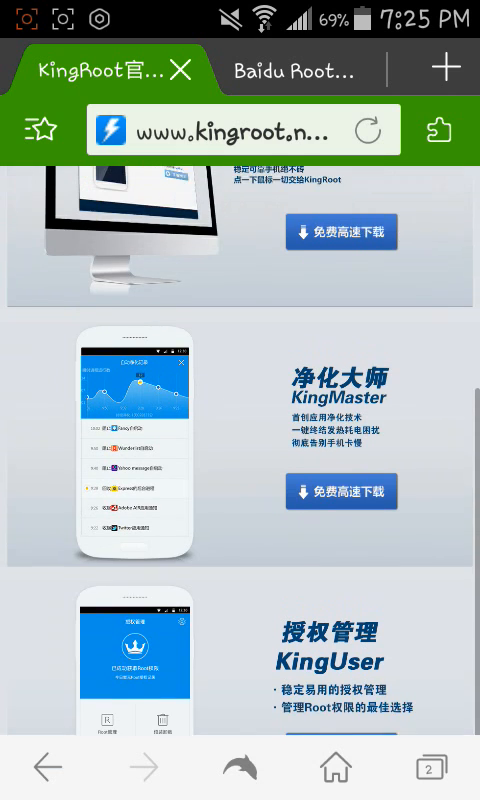
scroll(down, 3)
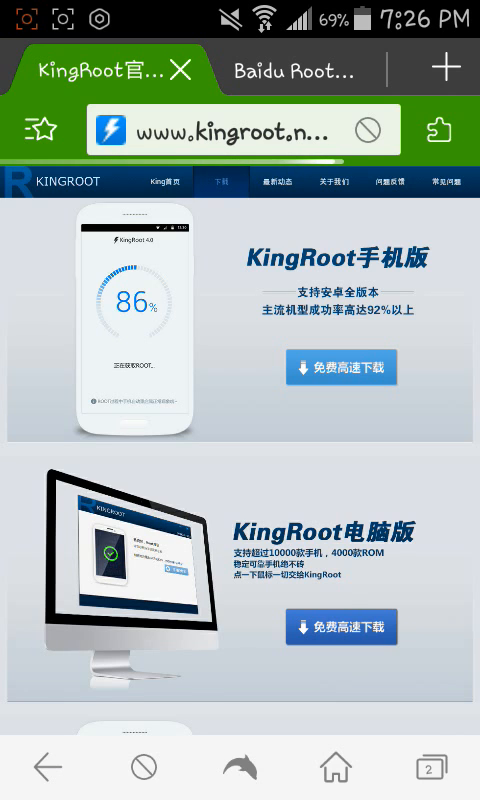
Reload the KingRoot download page, then leave the browser for the home screen
click(341, 367)
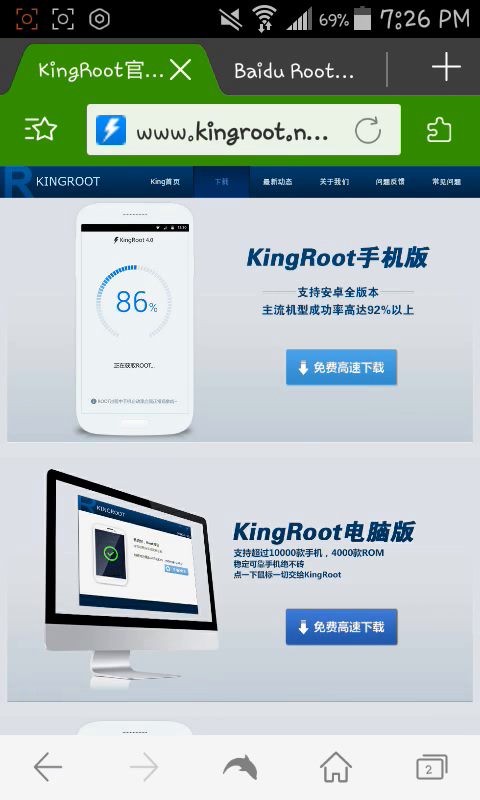
click(335, 767)
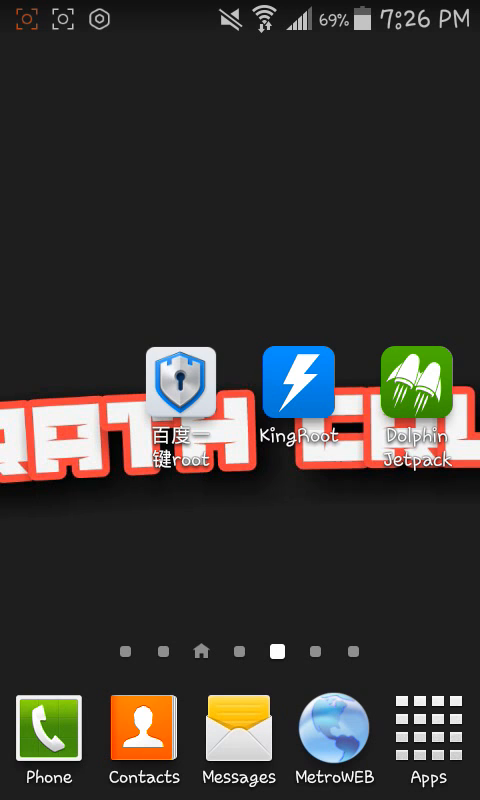
Open KingRoot to verify 'Root successfully' for SGH-T399N, then go home
click(297, 384)
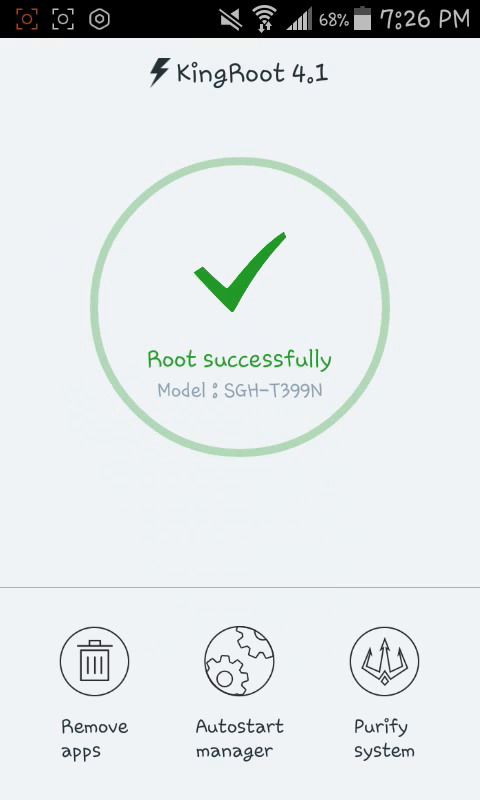
key(HOME)
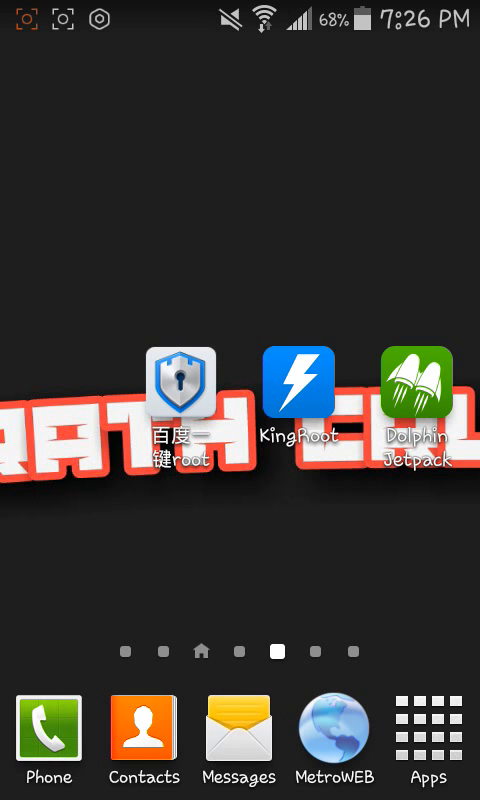
Launch 百度一键root and decline its new-version update with 取消
click(178, 385)
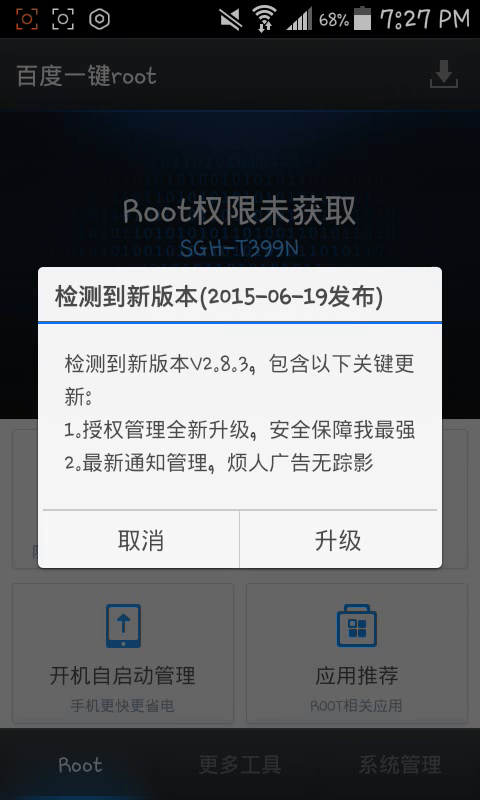
click(140, 540)
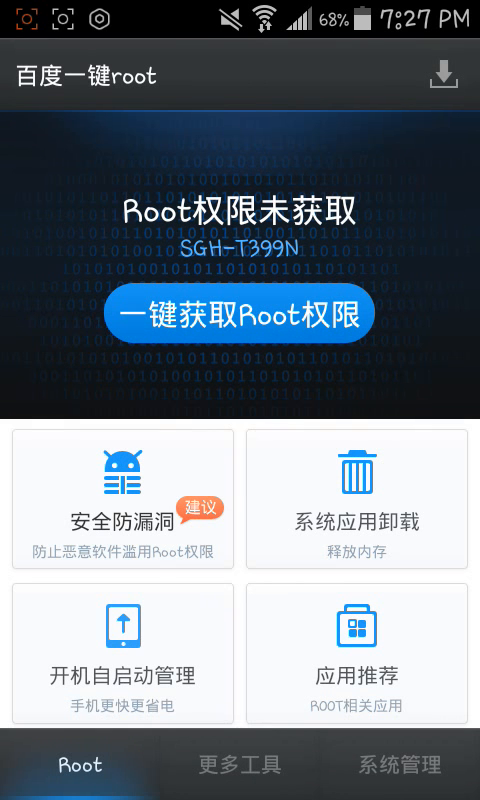